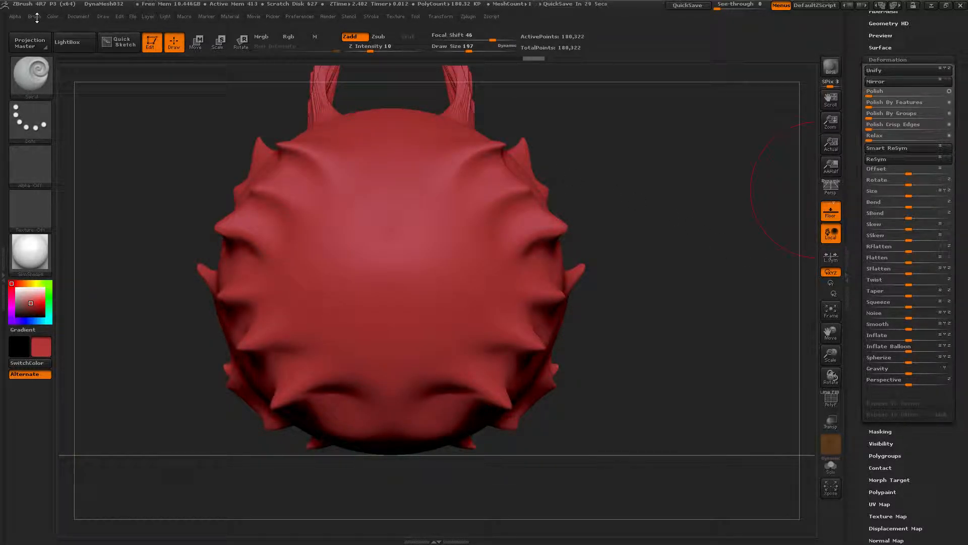
# - Bring up the Brush palette showing the Surface noise options
pyautogui.click(34, 17)
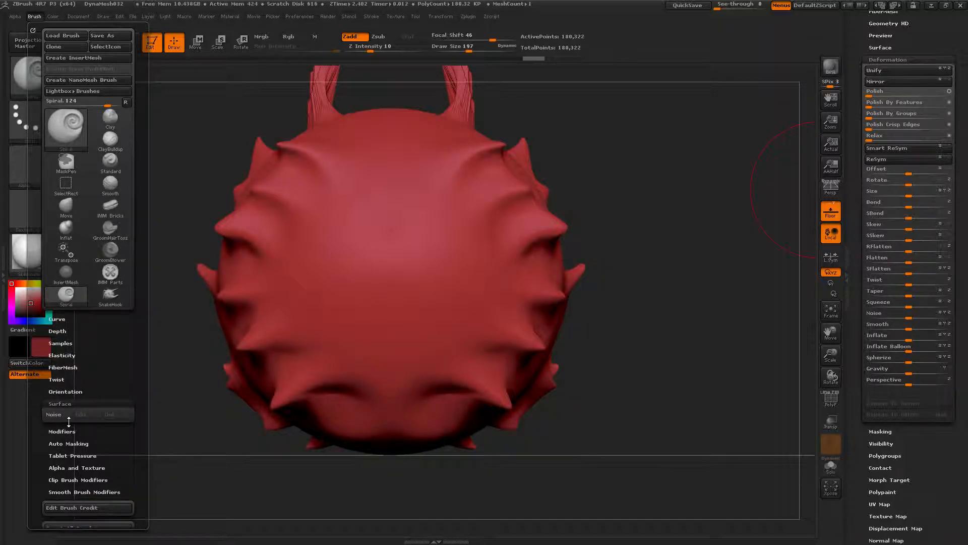
# - Enable Surface > Noise on the brush and bring up the NoiseMaker pattern list
pyautogui.click(53, 413)
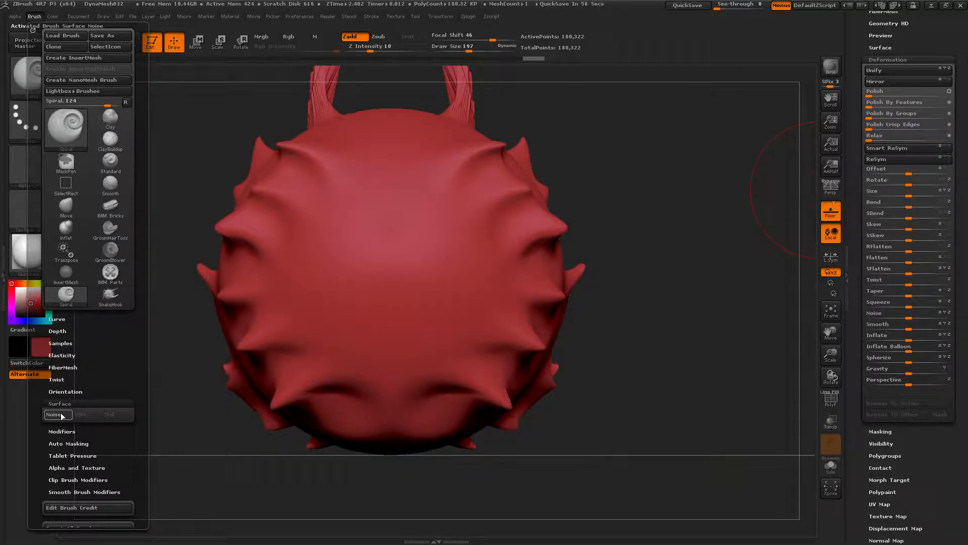
pyautogui.click(54, 415)
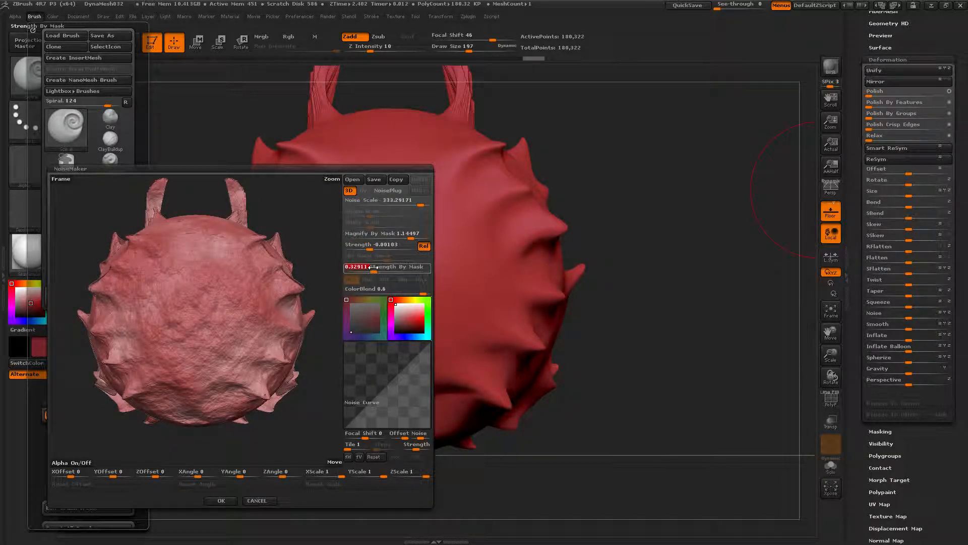
pyautogui.click(423, 301)
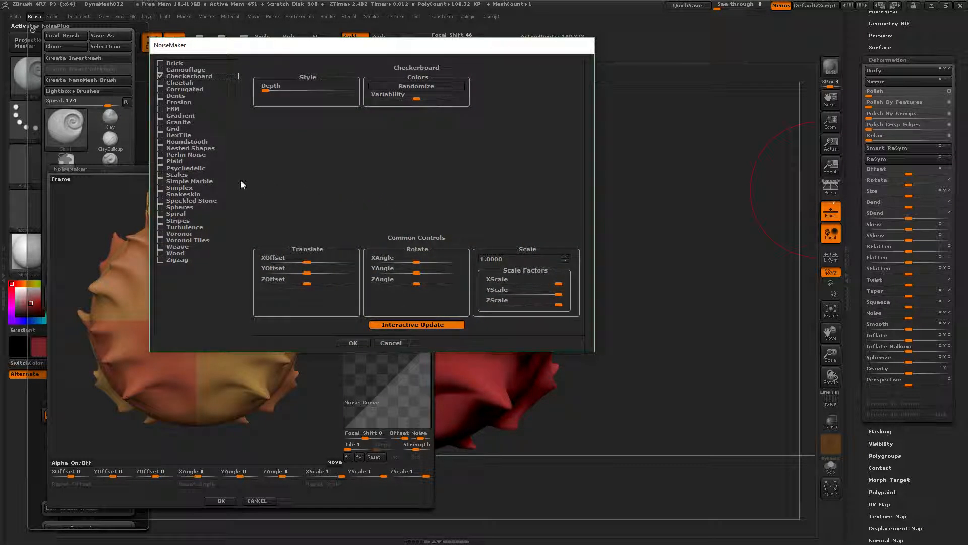
# - Preview the Plaid and then the Dents NoiseMaker patterns on the red sculpt
pyautogui.click(190, 180)
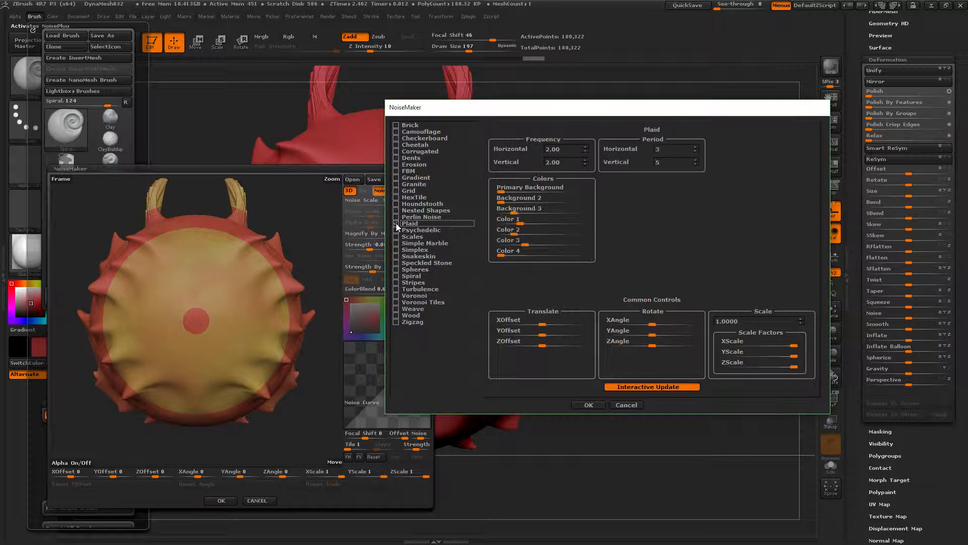
pyautogui.click(397, 158)
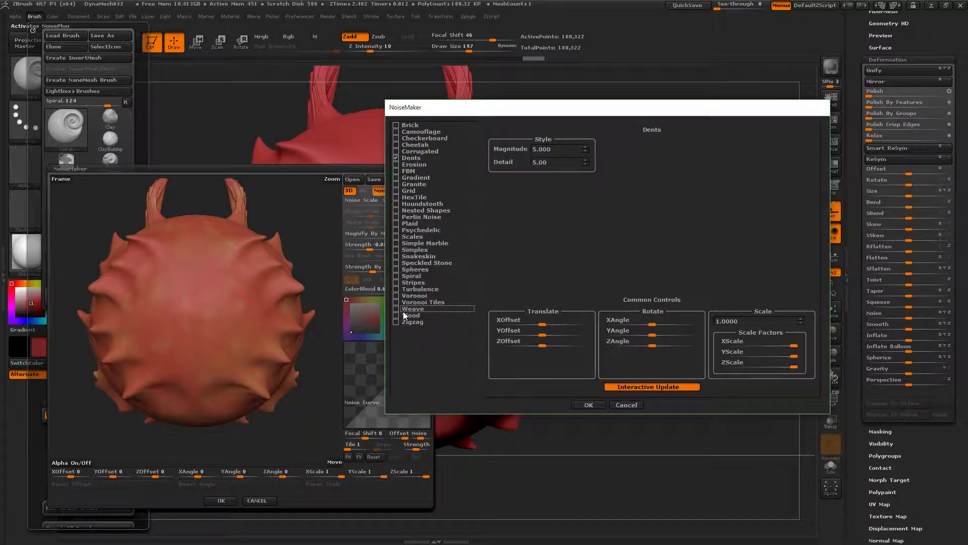
# - Switch the noise to the Wood pattern, select its Ring Scale value, and accept to close the editors
pyautogui.click(410, 315)
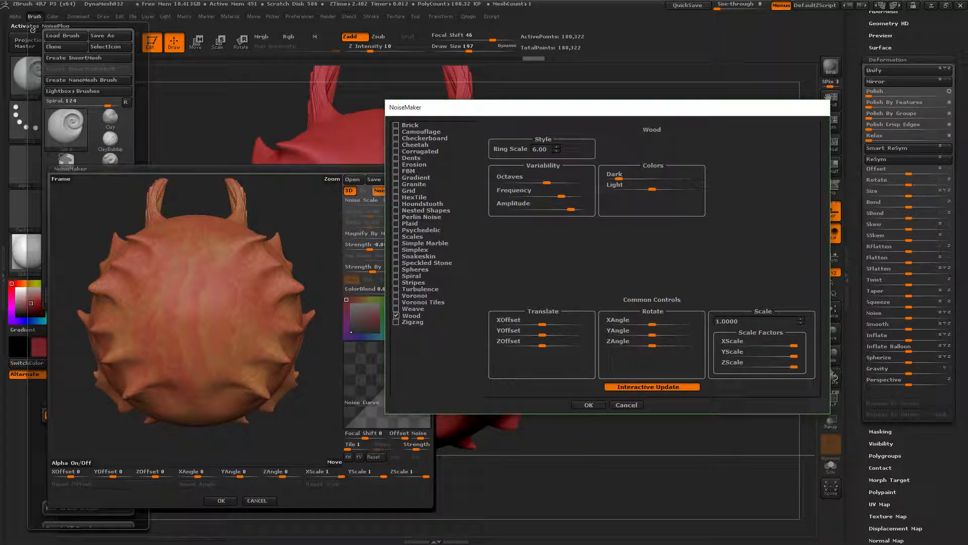
pyautogui.tripleClick(539, 149)
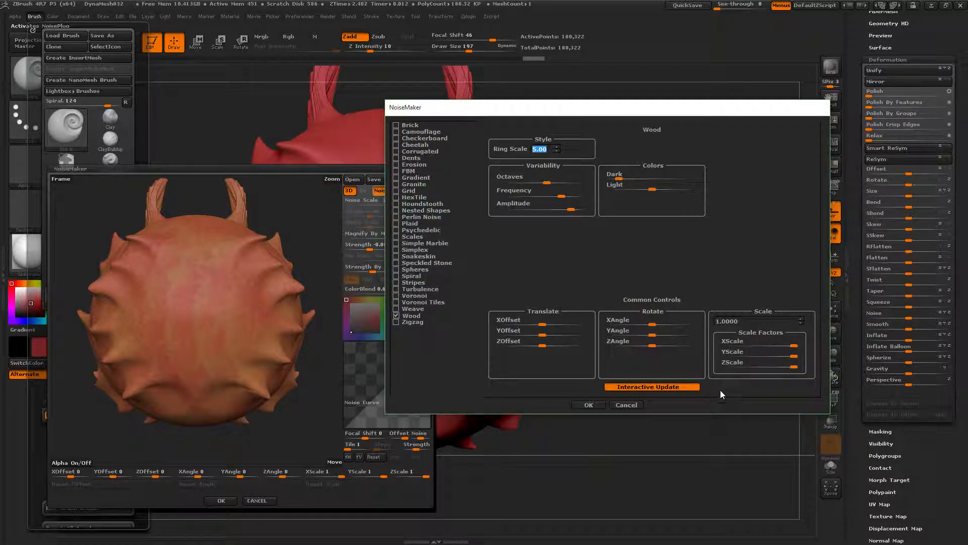
pyautogui.click(587, 405)
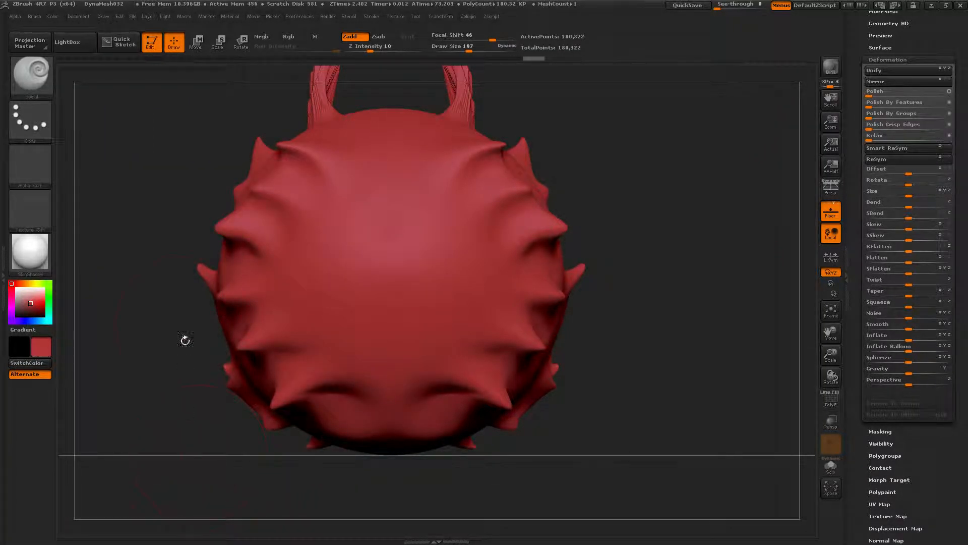
# - Reopen the surface noise editor from the Brush palette, showing Wood grain over the sculpt
pyautogui.click(35, 16)
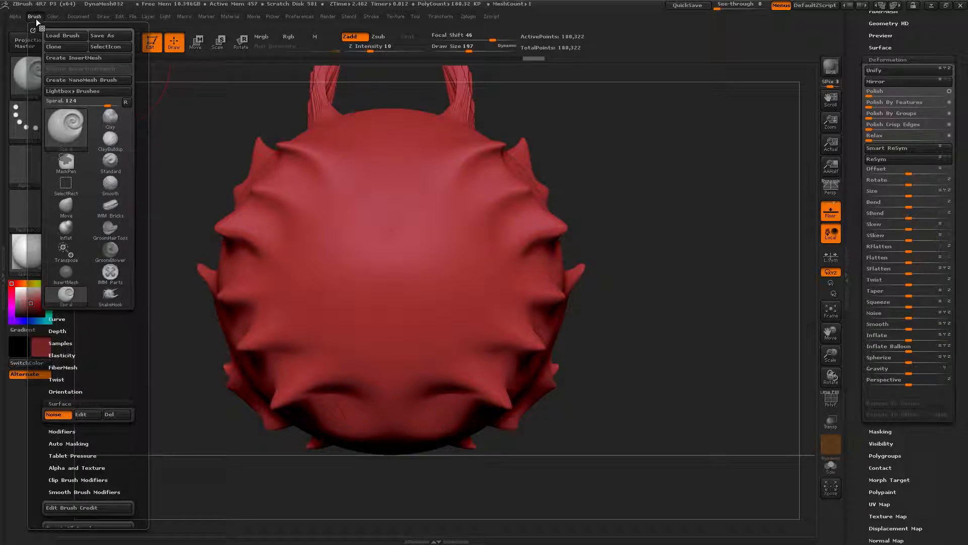
pyautogui.moveTo(80, 415)
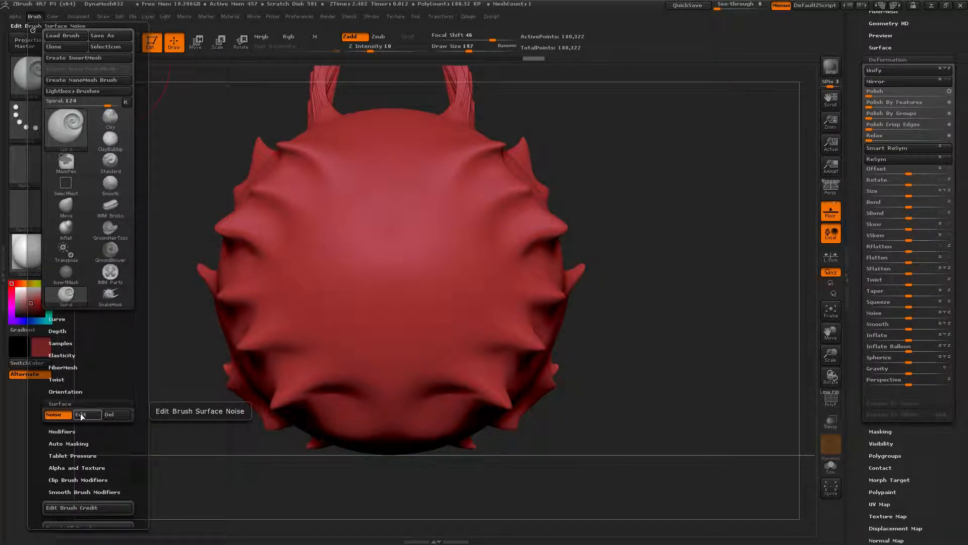
pyautogui.click(81, 414)
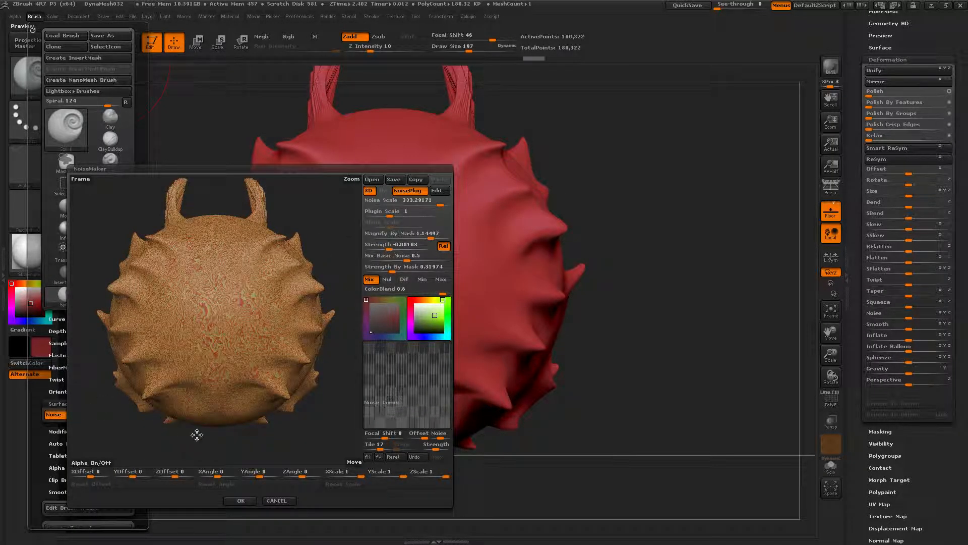